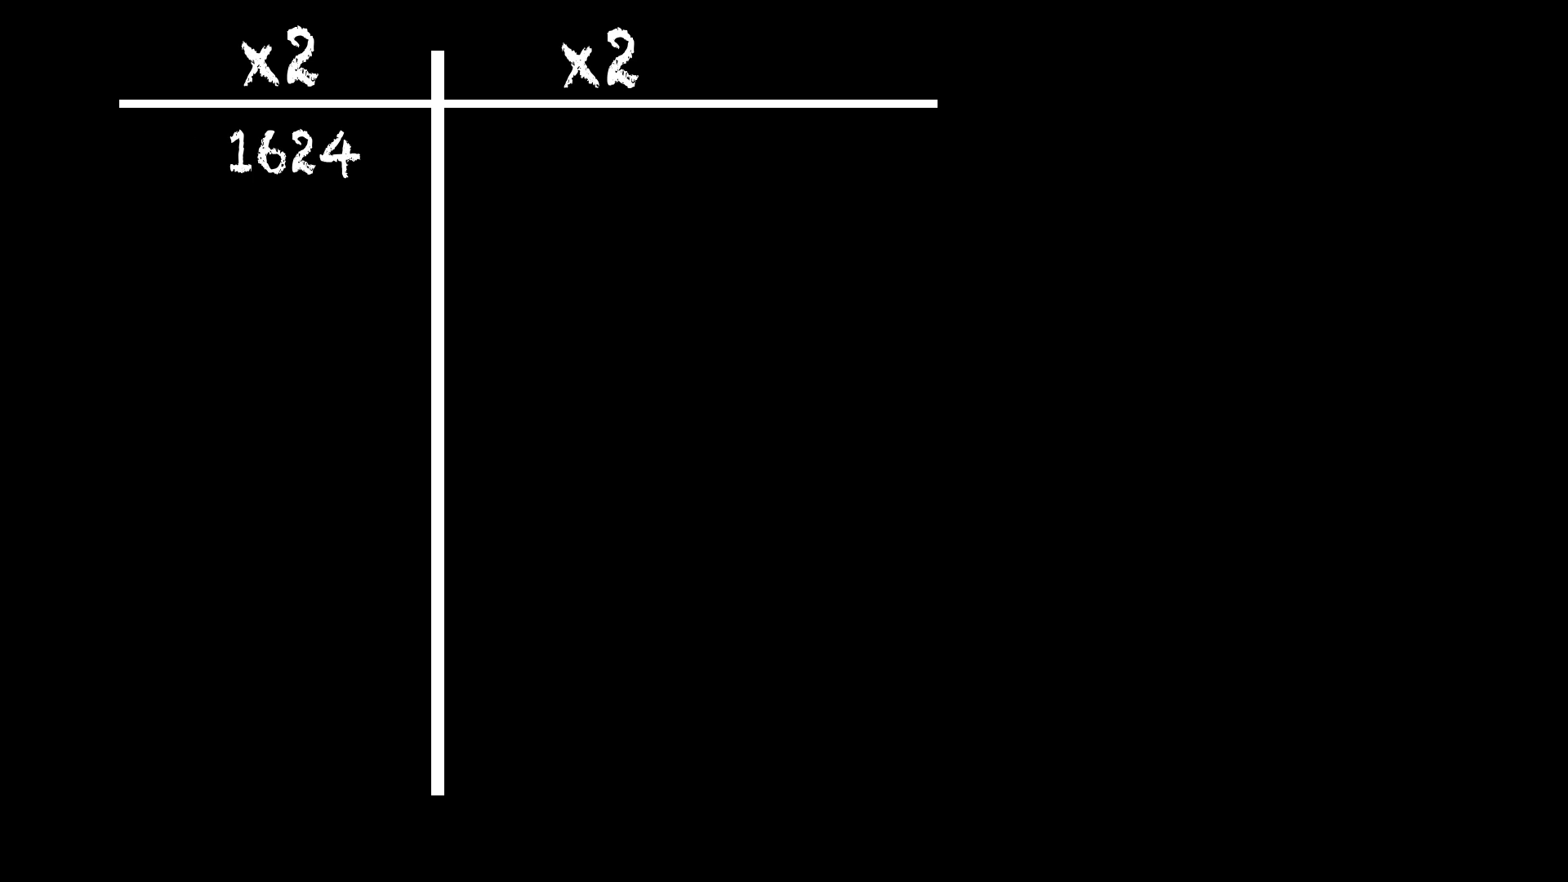
type("1")
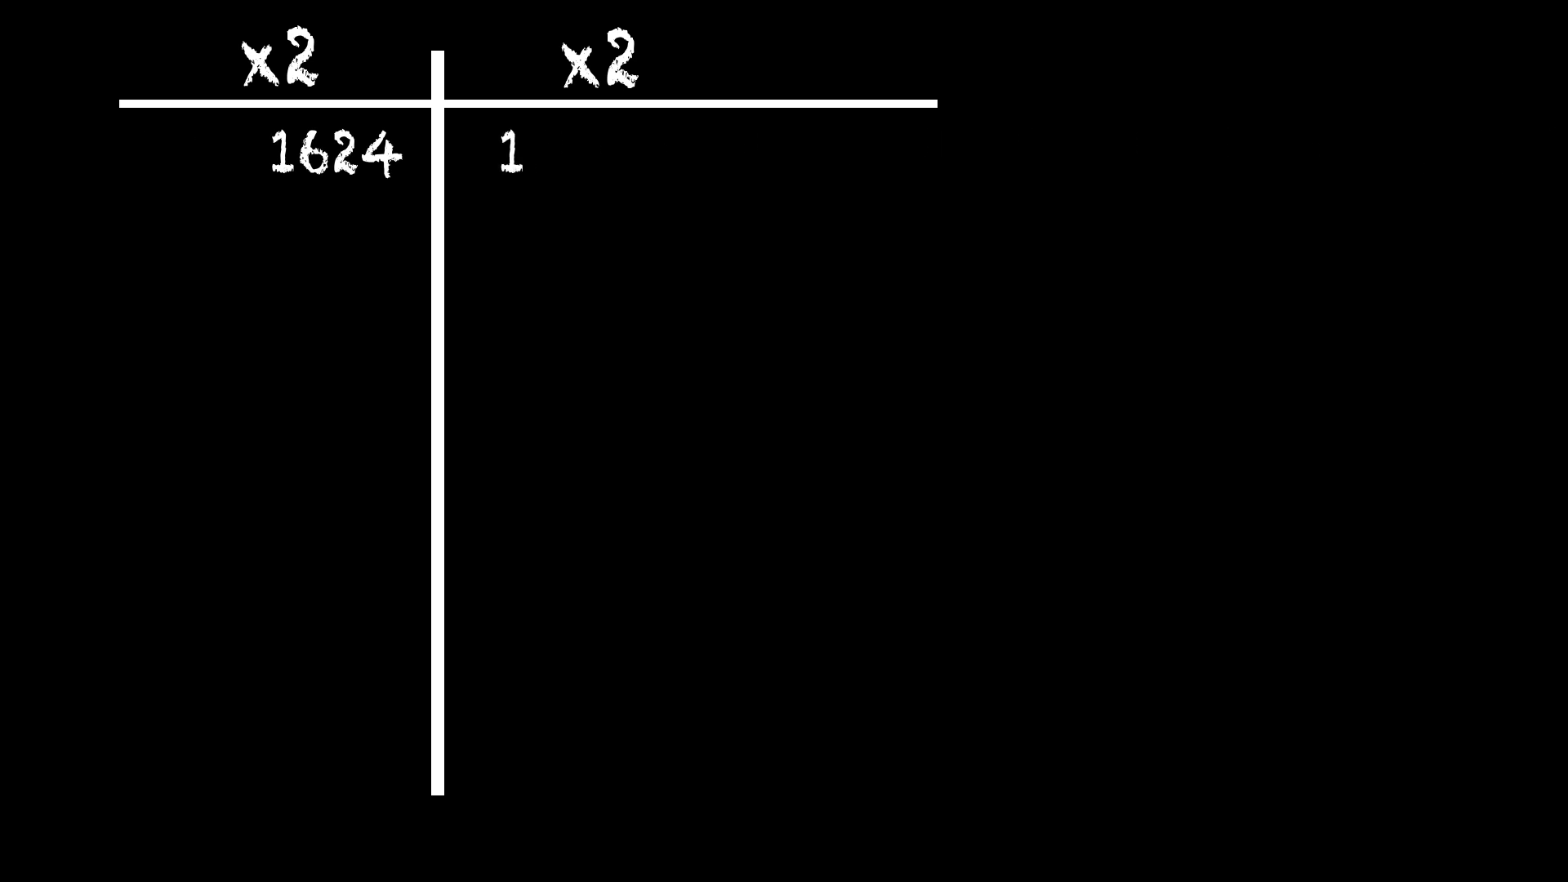